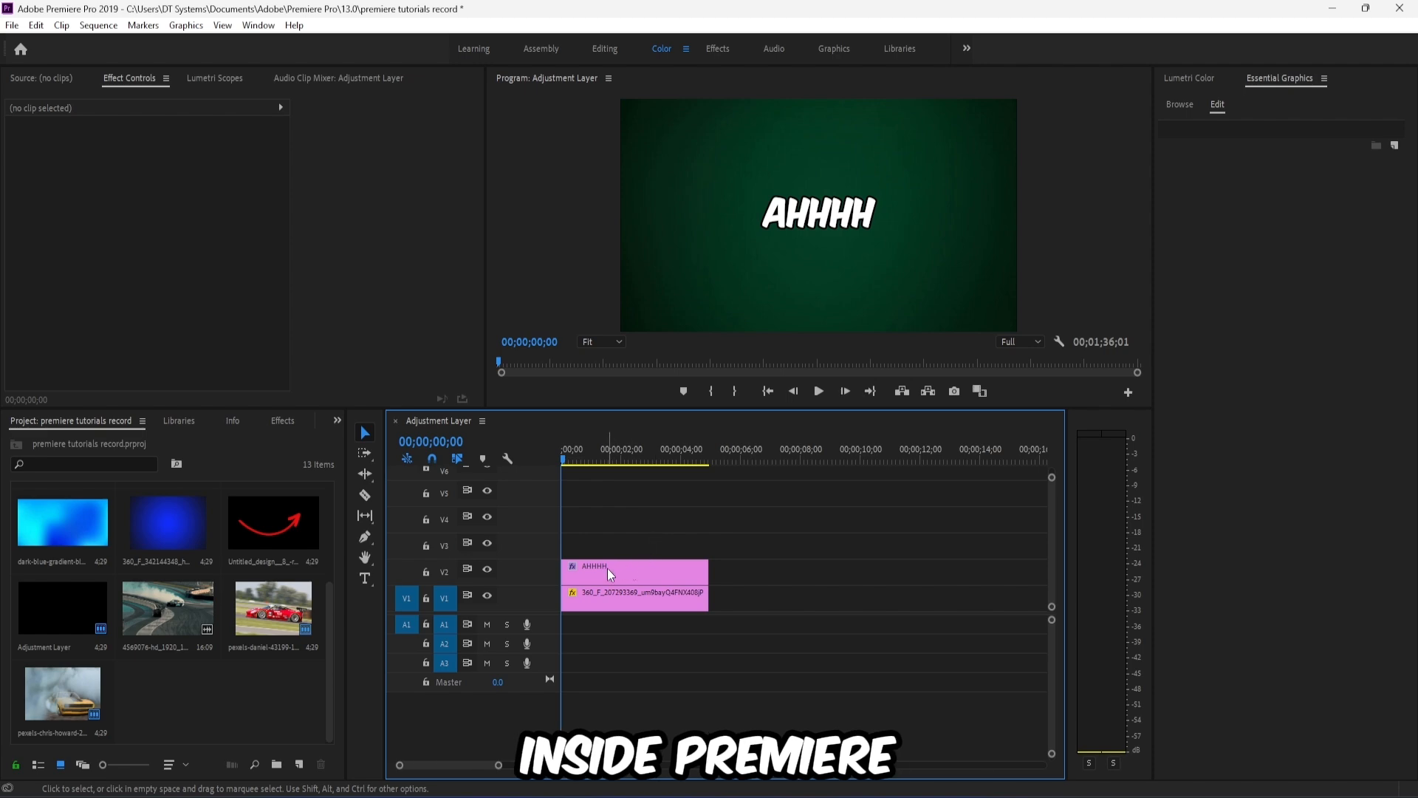
Nest the AHHHH text clip on V2 into its own sequence, Nested Sequence 05
{"action": "right_click", "coordinate": [608, 573]}
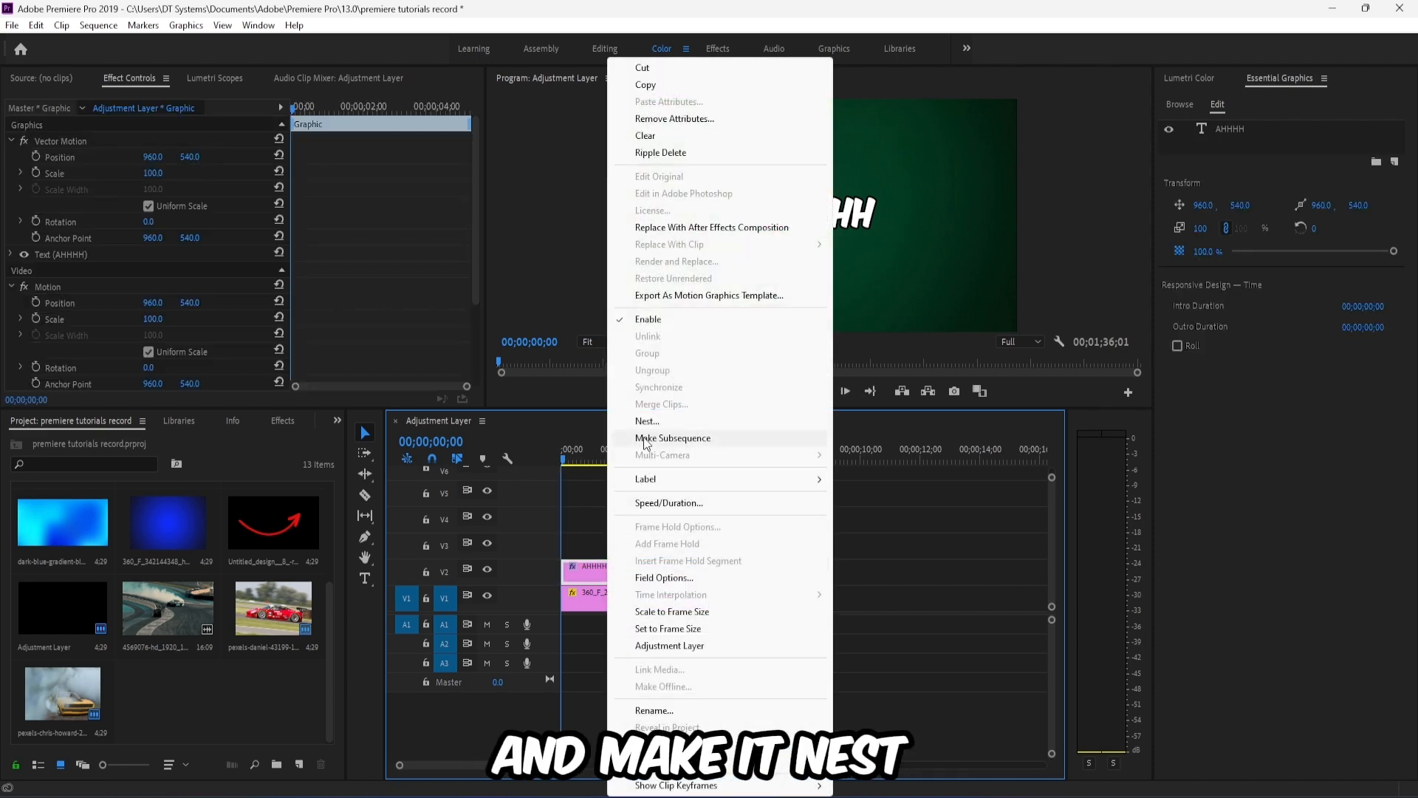
{"action": "left_click", "coordinate": [646, 421]}
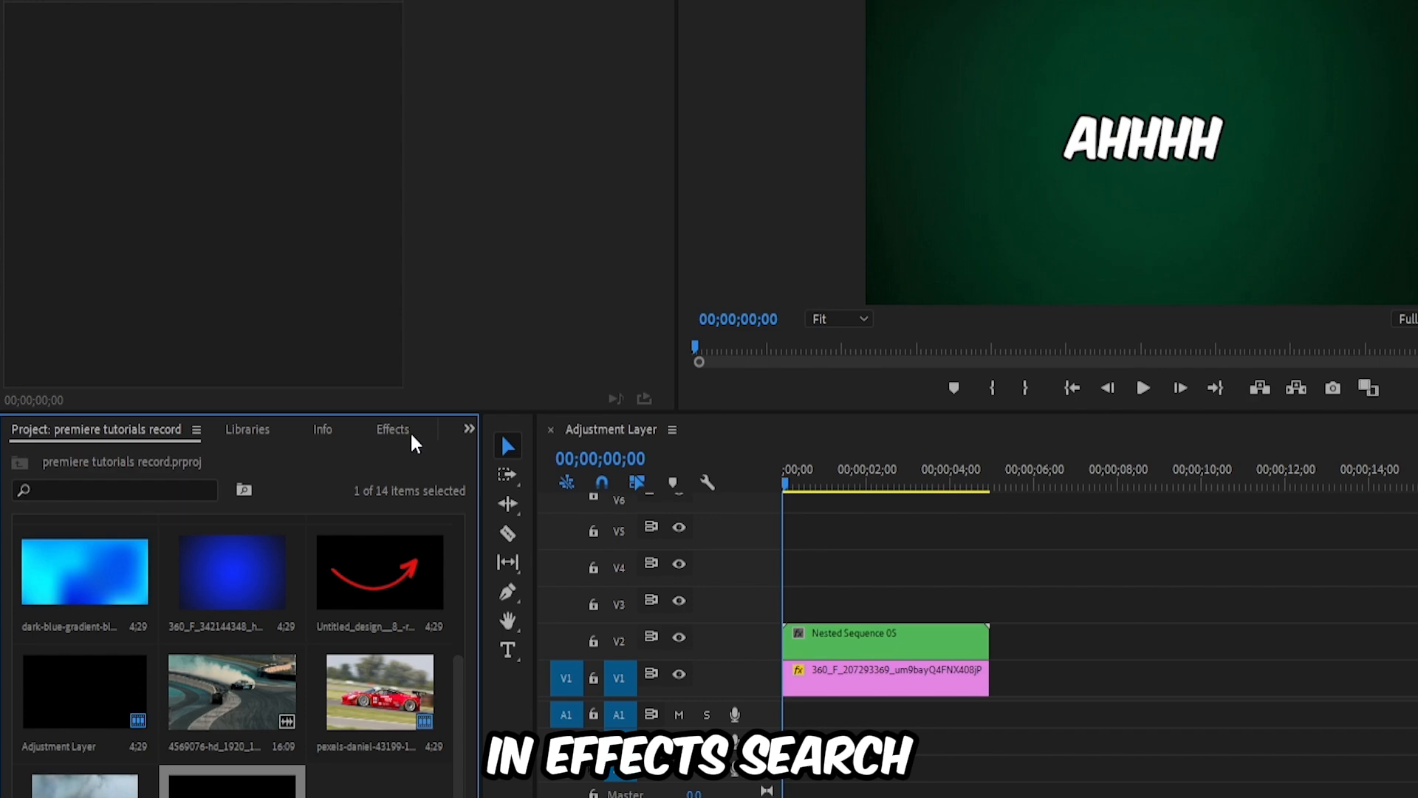
Find the Transform effect via 'transf' search and apply it to Nested Sequence 05
{"action": "type", "text": "transf"}
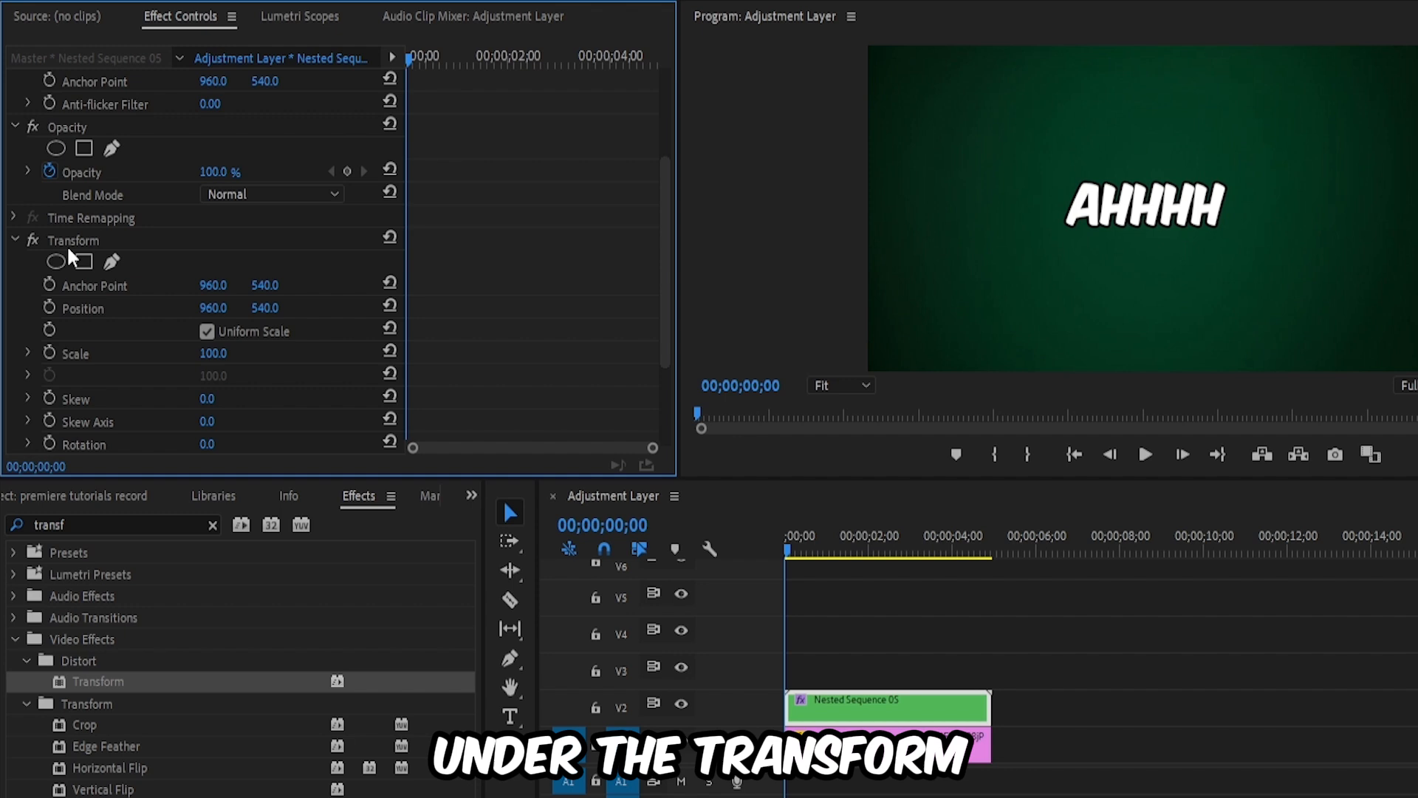
Keyframe the Transform Position with jittering values so AHHHH shakes, then copy the keyframes
{"action": "left_click", "coordinate": [83, 307]}
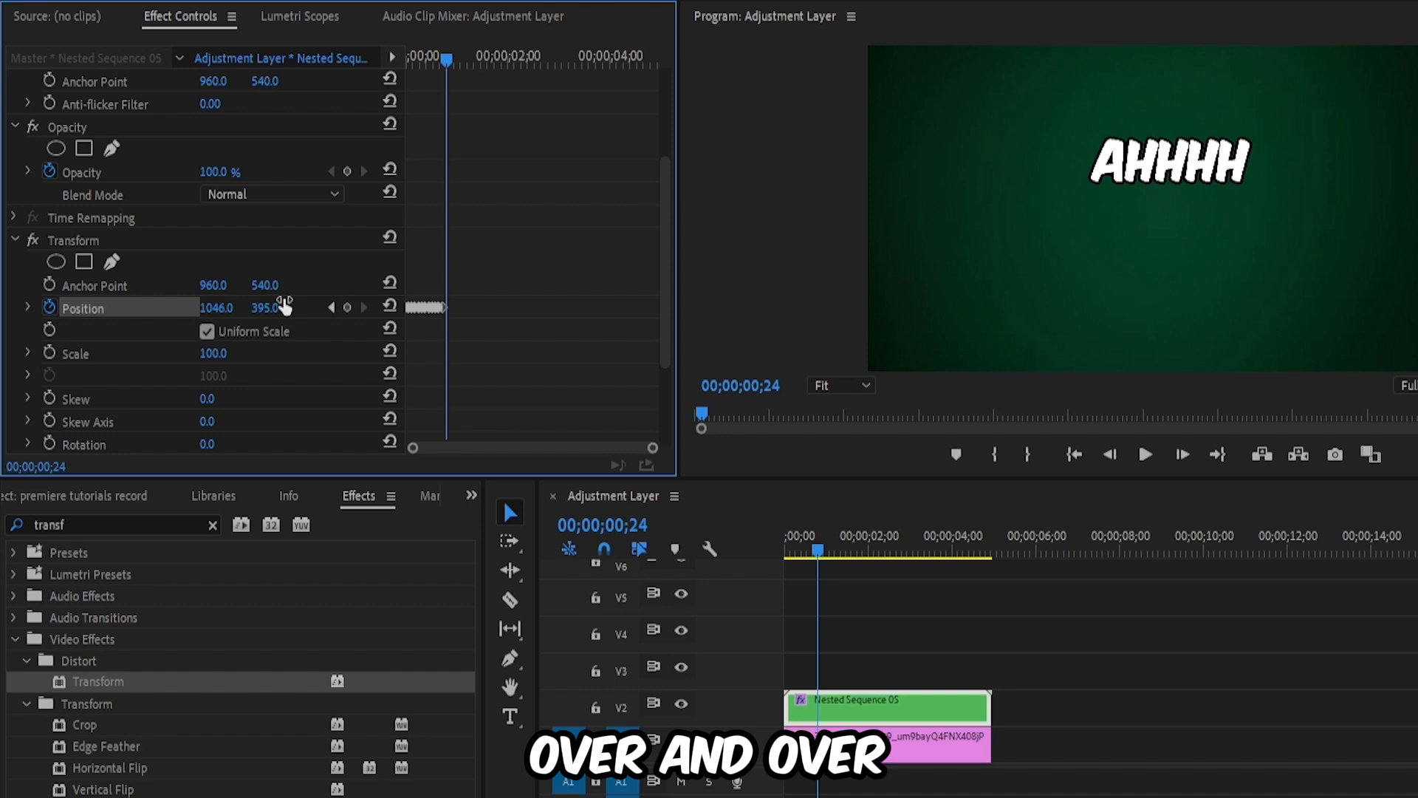
{"action": "right_click", "coordinate": [415, 307]}
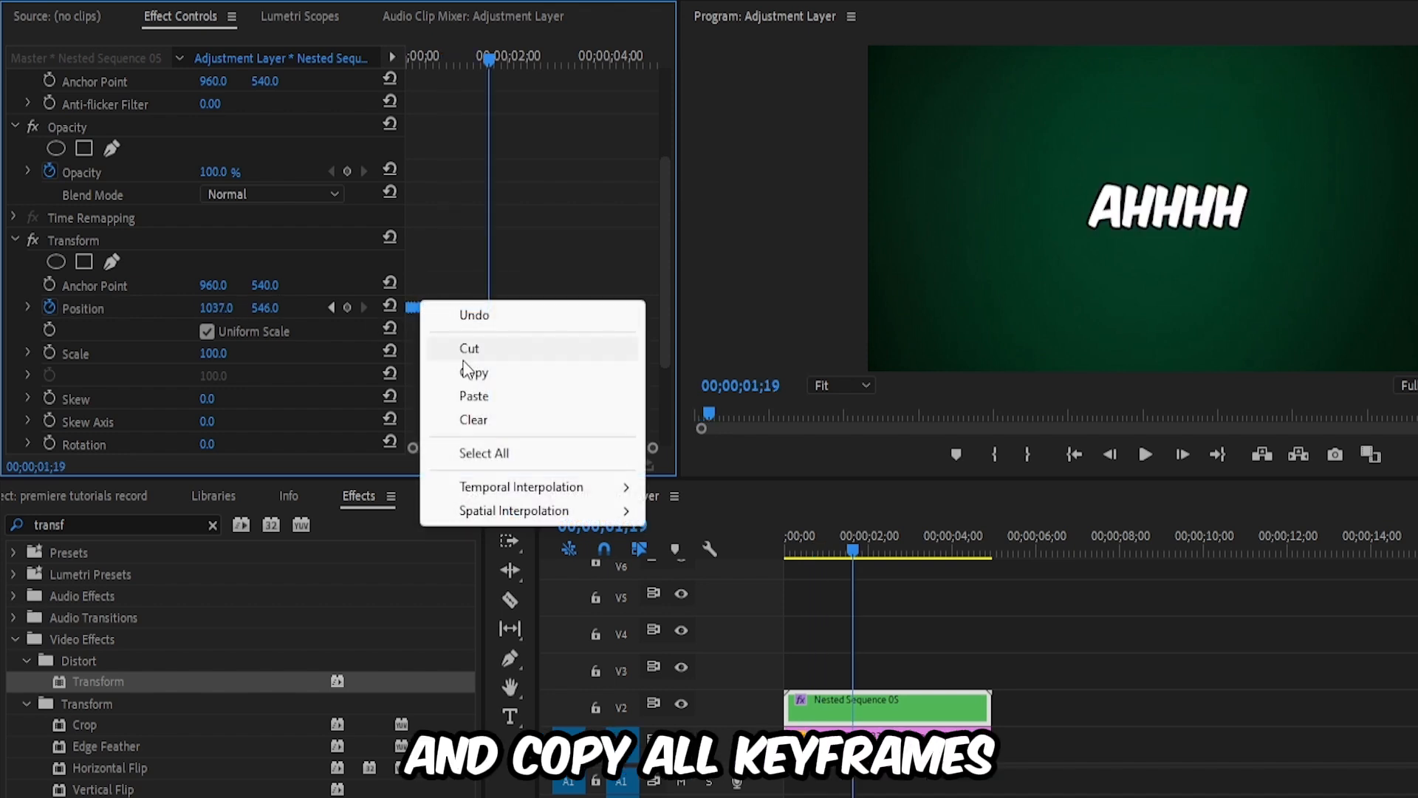